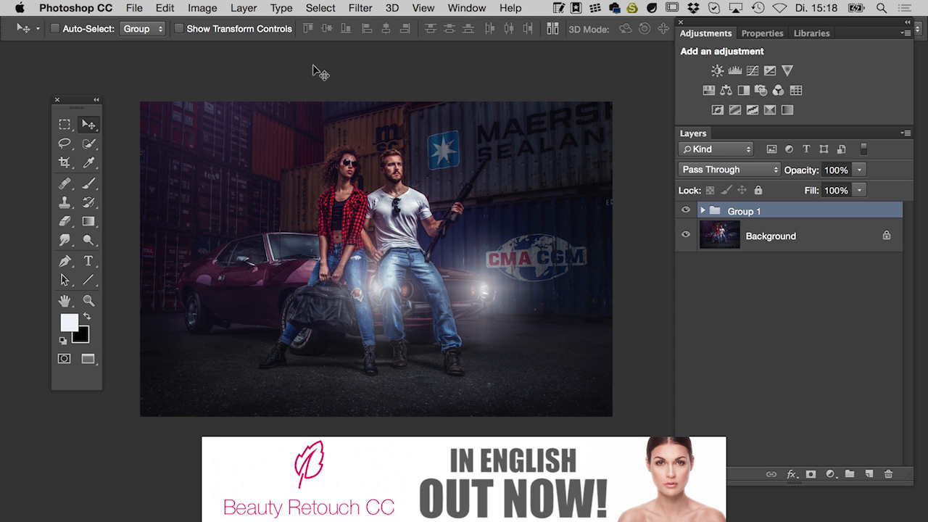
mouse_move(637, 86)
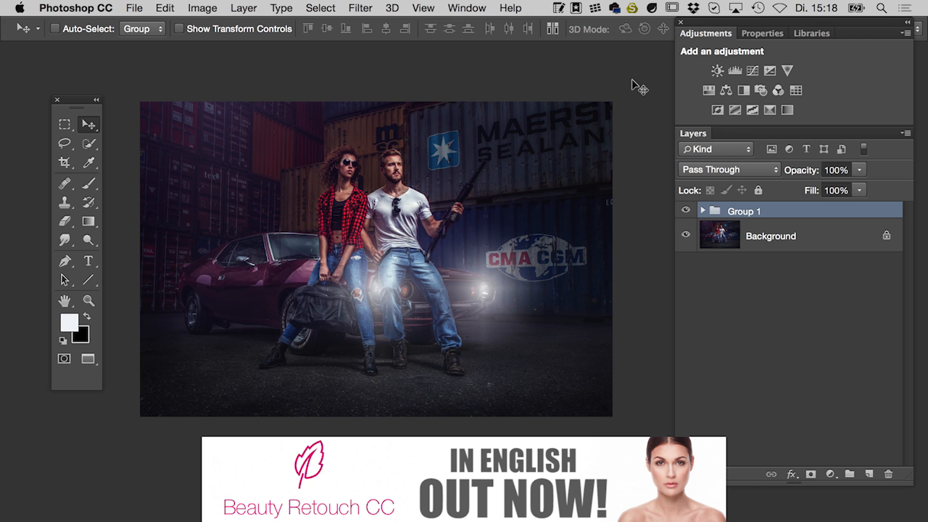
- Delete the earlier Group 1 flare group, leaving only the Background photo layer
click(686, 210)
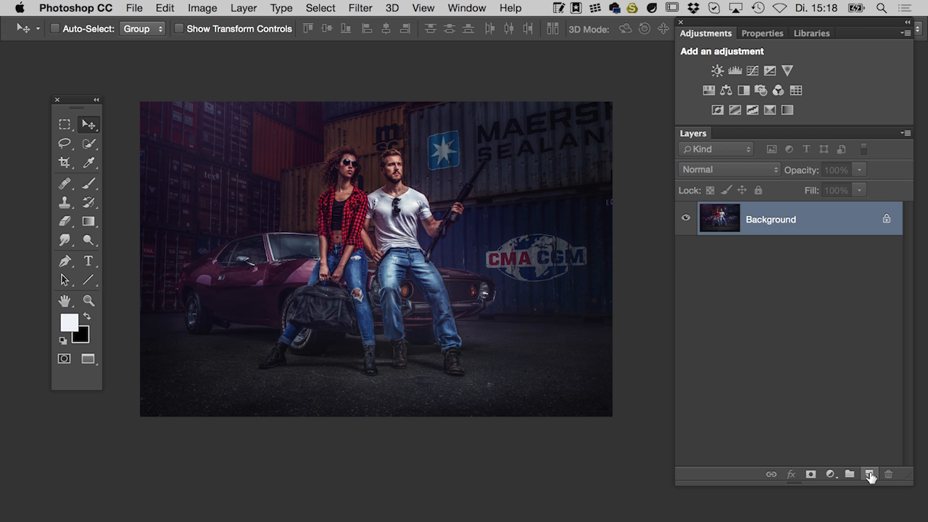
- Add a new empty layer above Background and name it 'light'
click(870, 473)
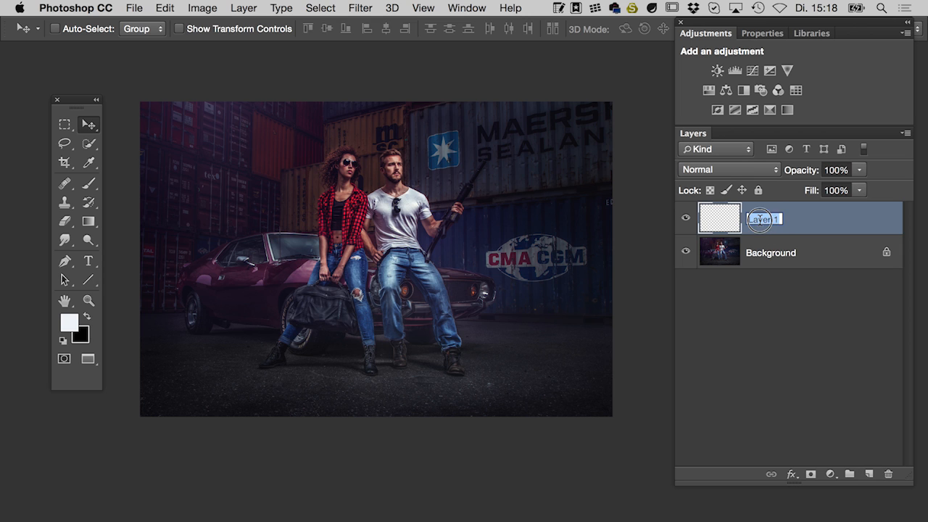
text(light)
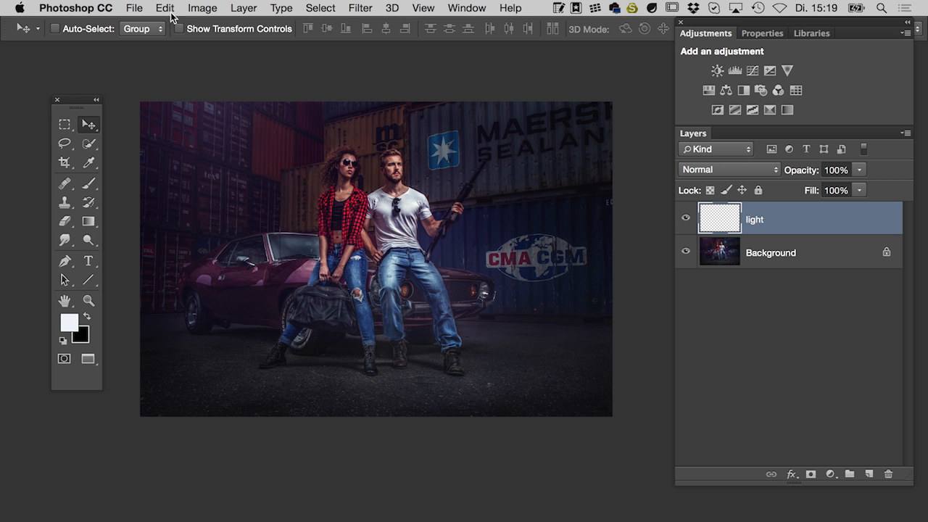
- Fill the light layer with solid black at Normal mode, 100% opacity
click(166, 9)
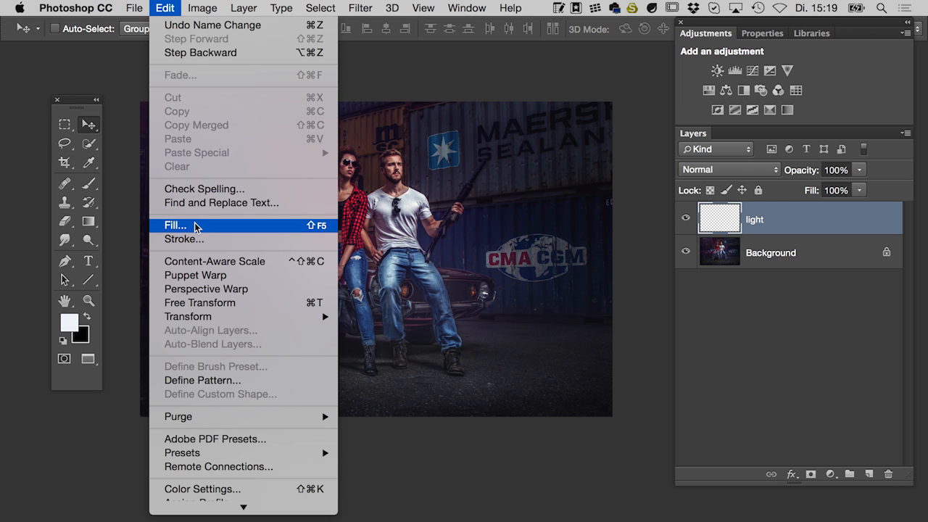
click(174, 226)
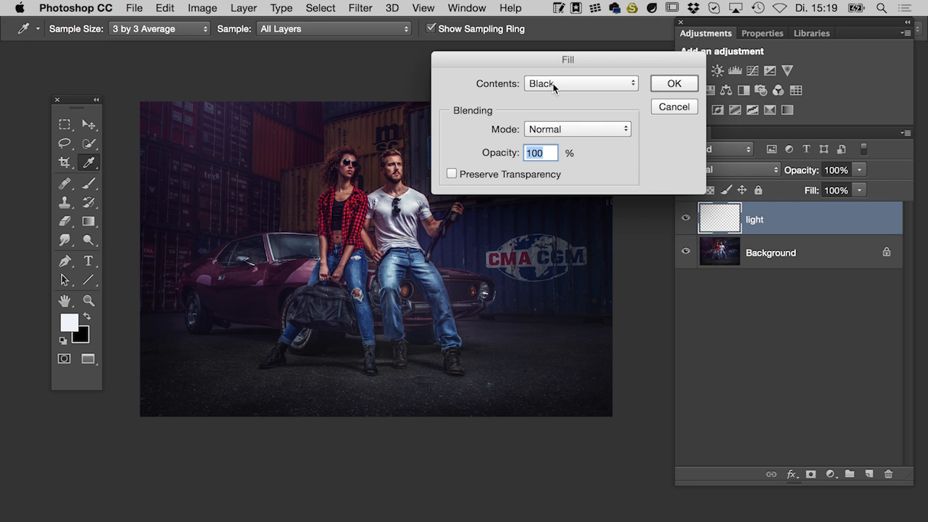
click(673, 82)
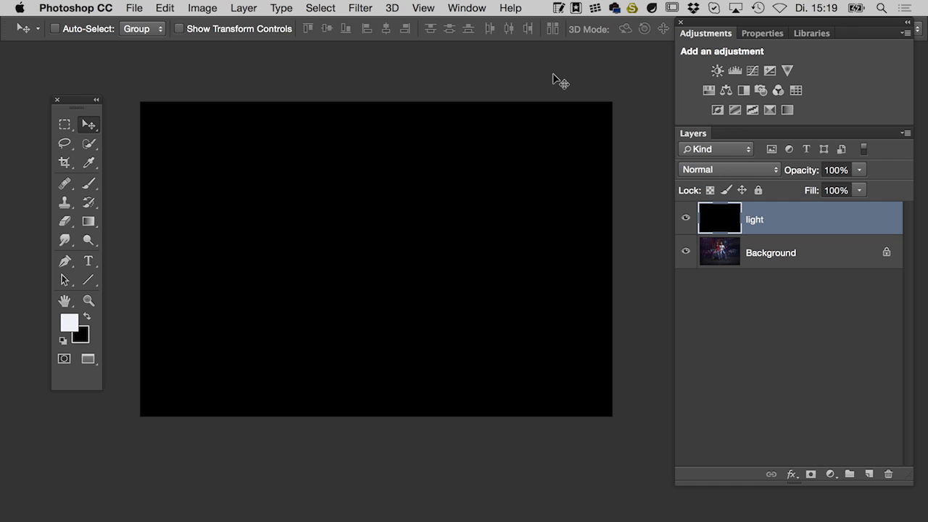
mouse_move(365, 24)
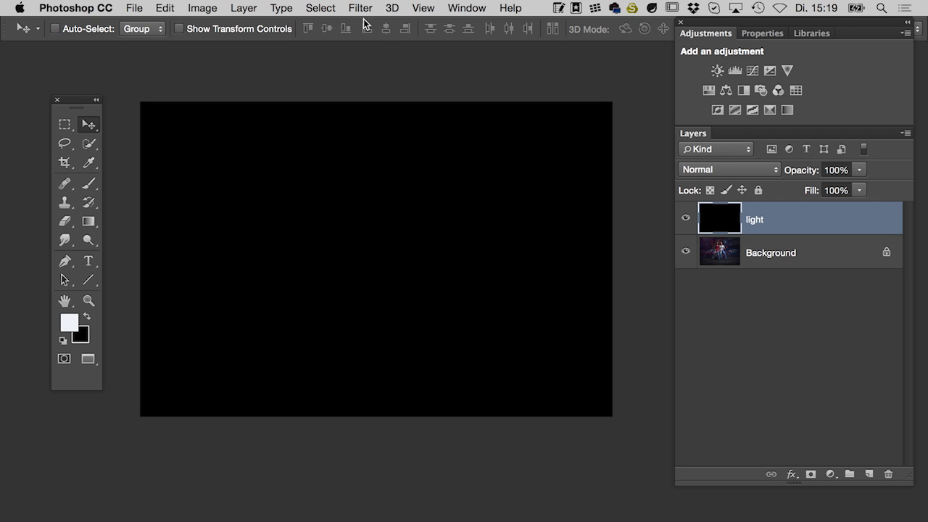
- Render a white flare, then preview Artistic > Plastic Wrap in Filter Gallery at 12.5% zoom
click(360, 9)
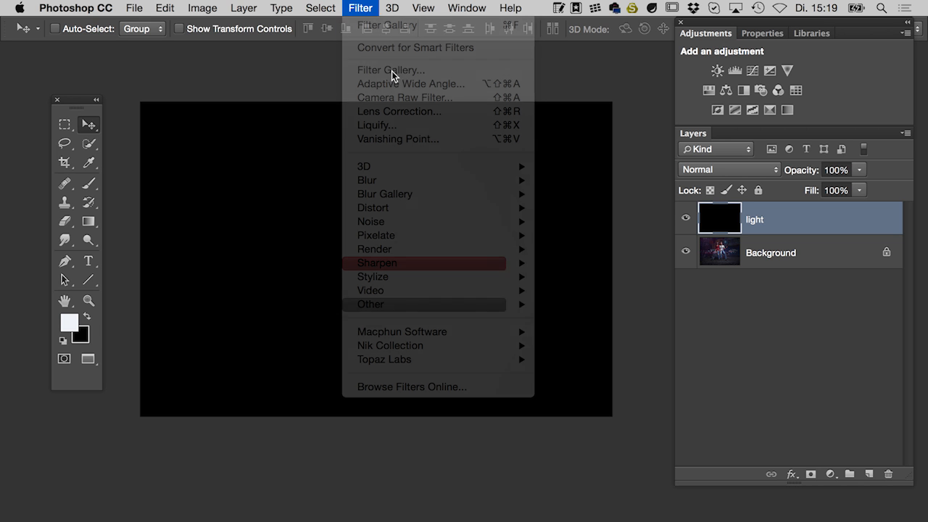
click(390, 70)
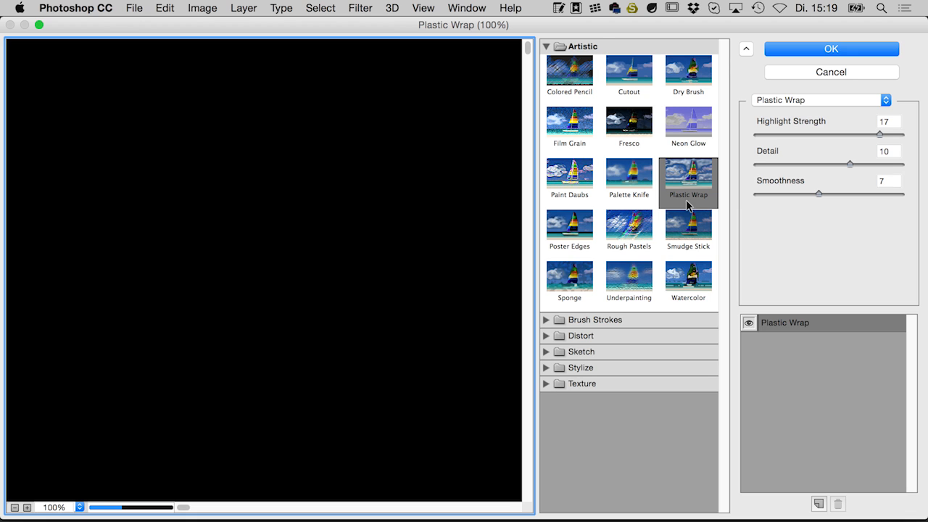
mouse_move(722, 194)
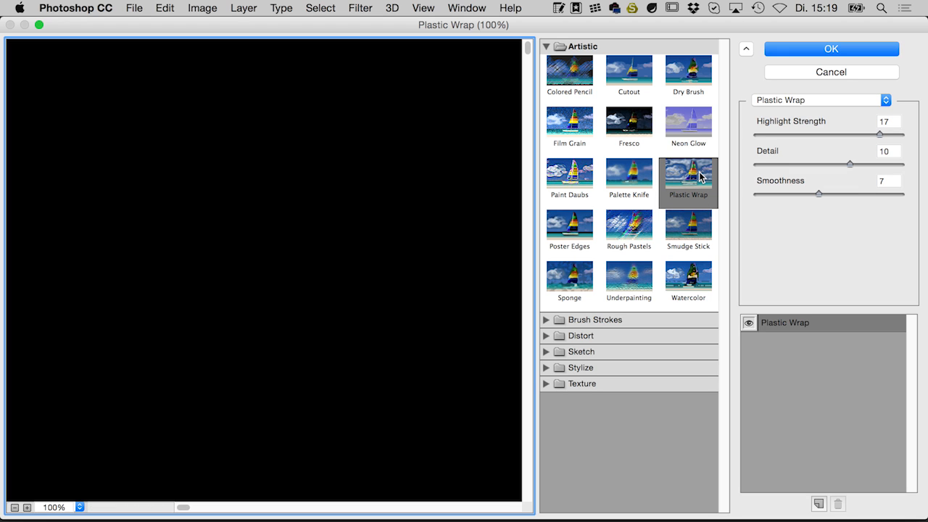
mouse_move(412, 273)
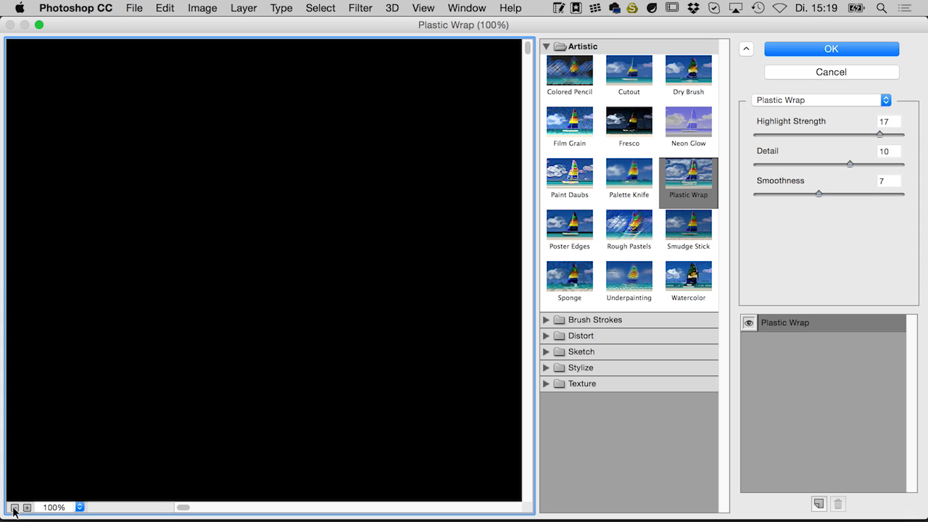
click(14, 508)
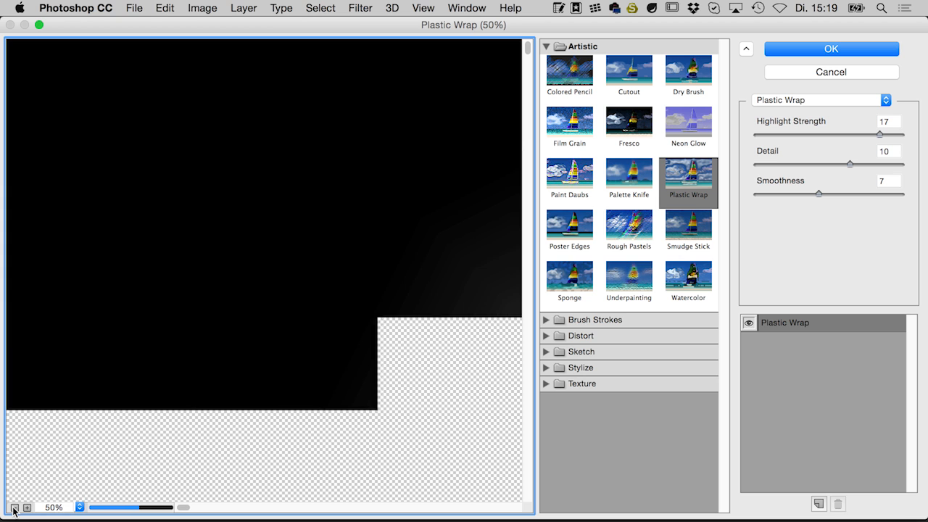
click(13, 508)
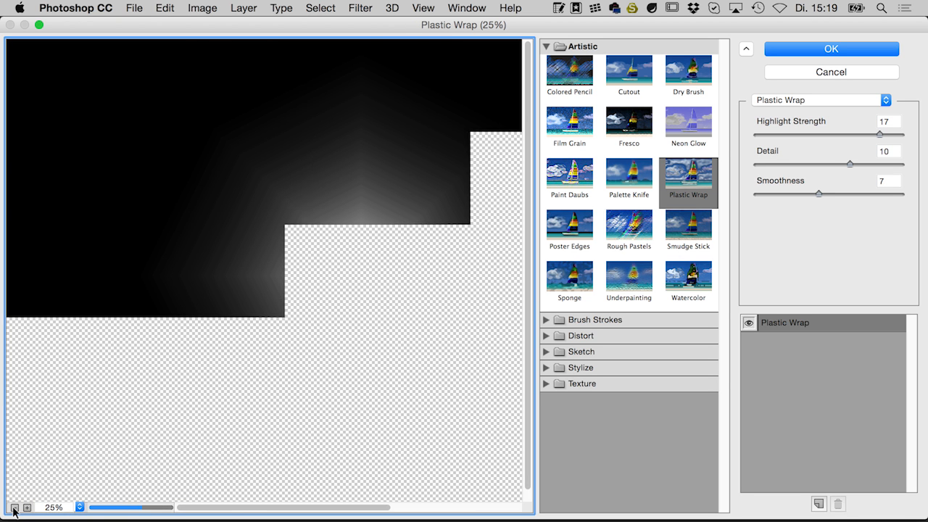
click(13, 507)
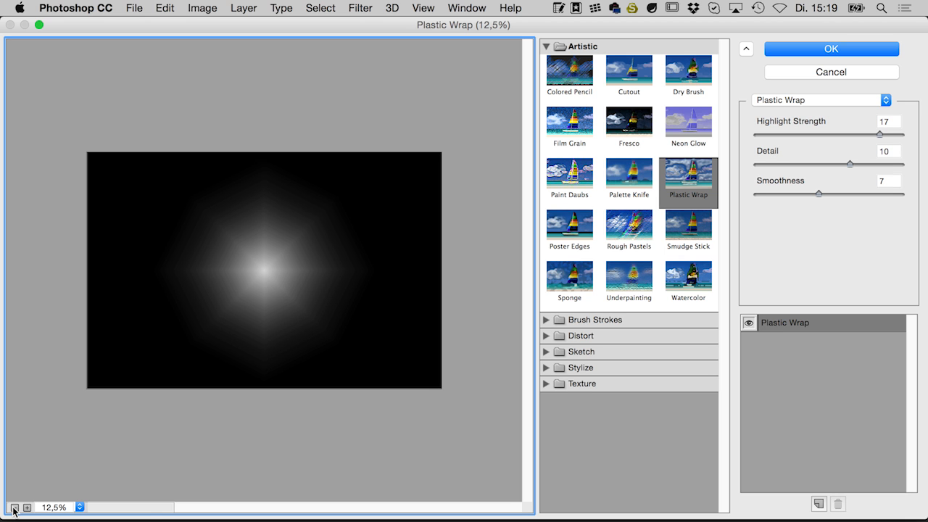
click(831, 50)
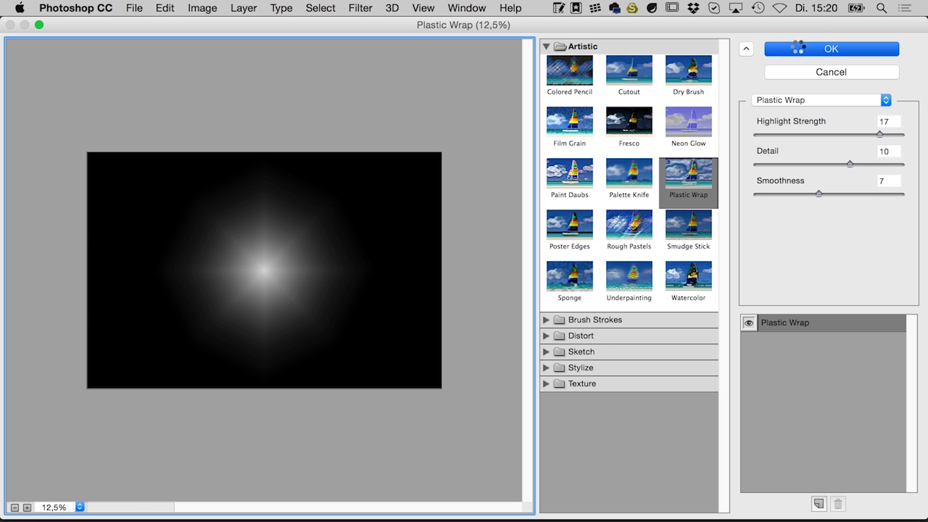
- Apply Plastic Wrap, set the light layer to Screen blending and move the flare toward the car's front
click(831, 49)
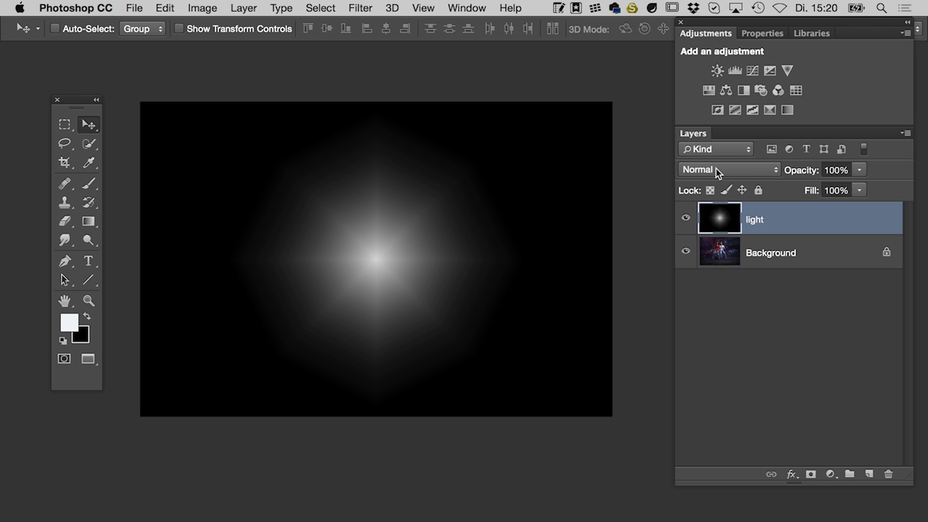
click(725, 170)
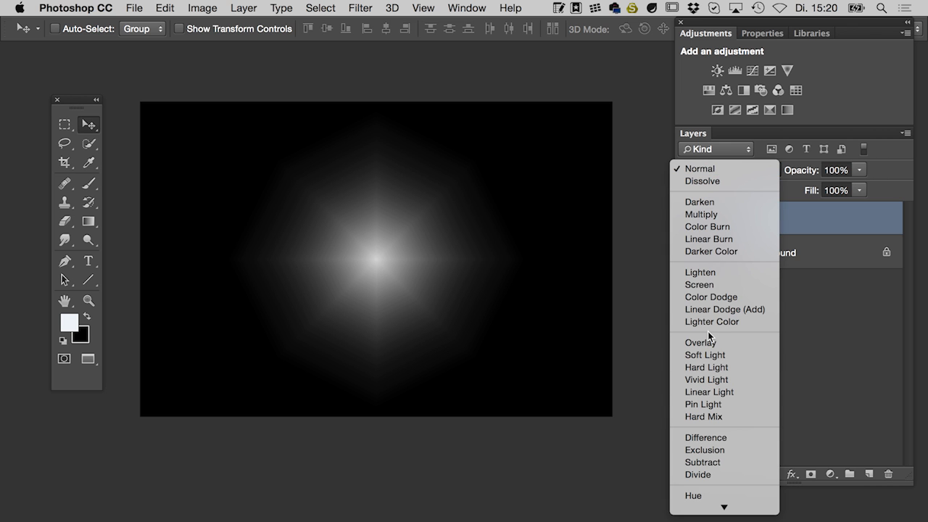
click(699, 284)
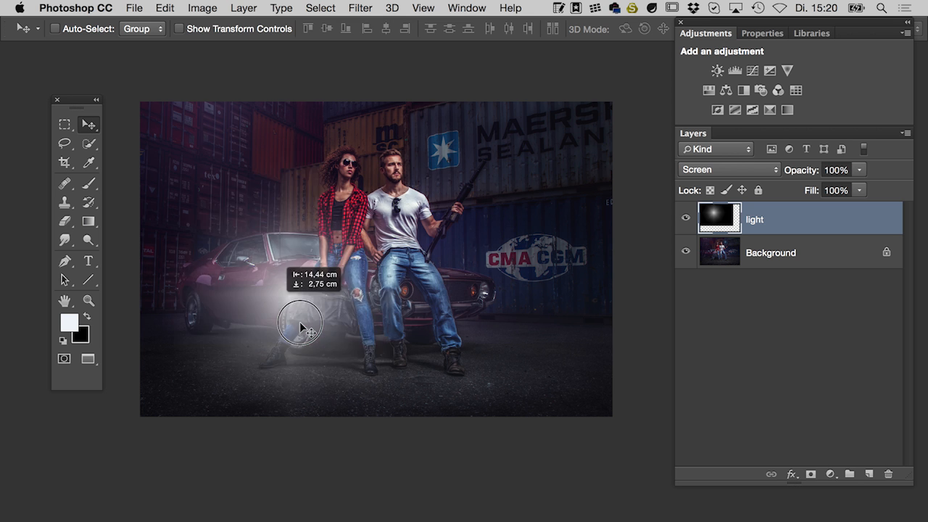
drag(302, 326, 351, 311)
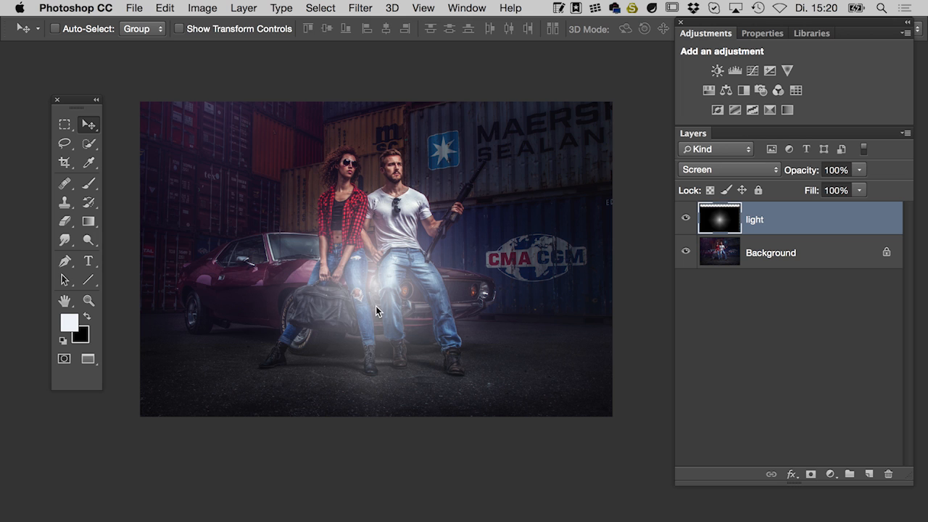
- Free Transform the flare down to about 72% and place it over the car's left headlight
click(165, 9)
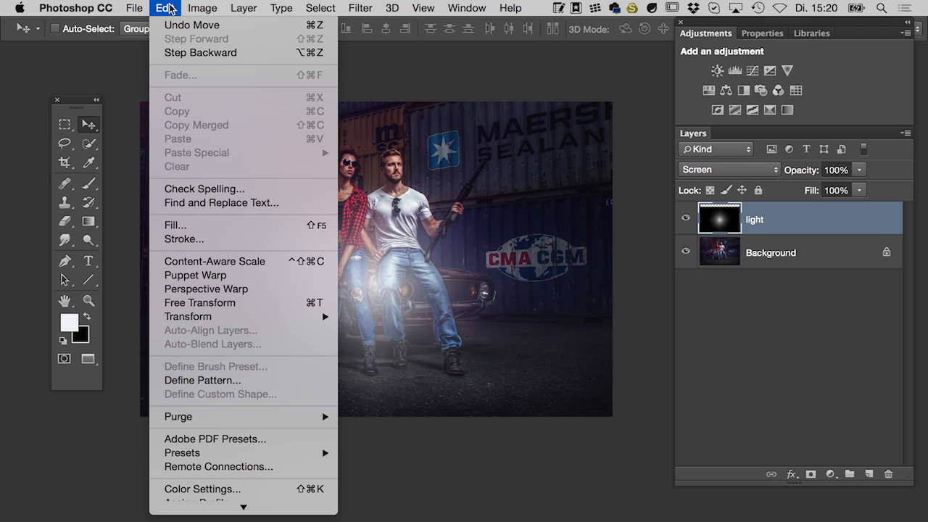
mouse_move(195, 276)
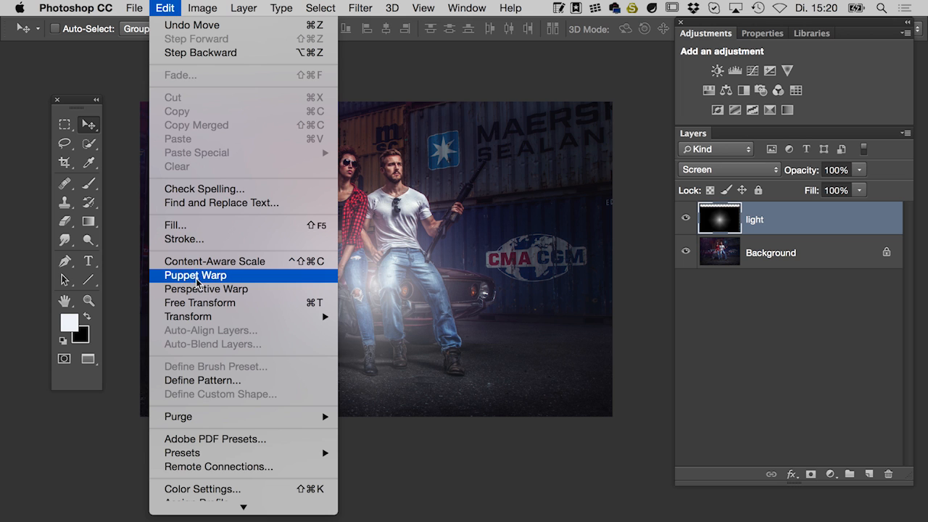
click(200, 303)
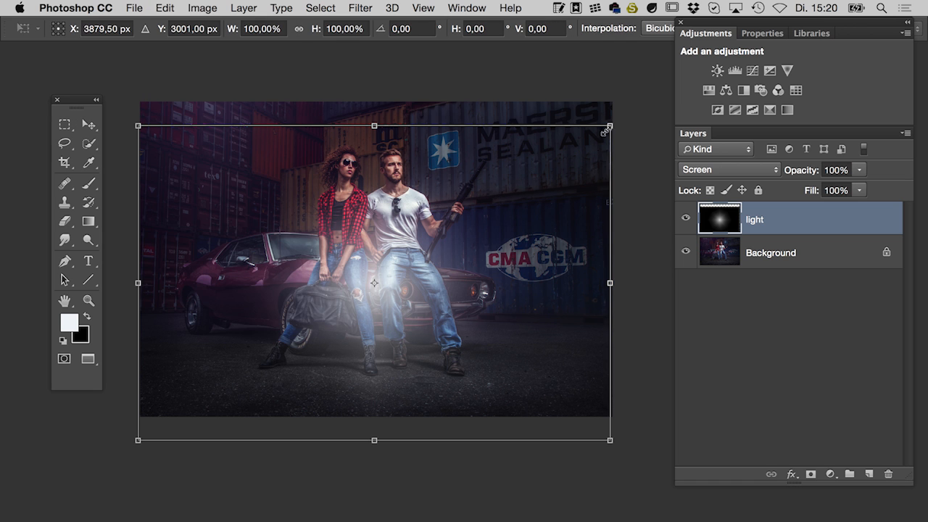
drag(610, 124, 537, 176)
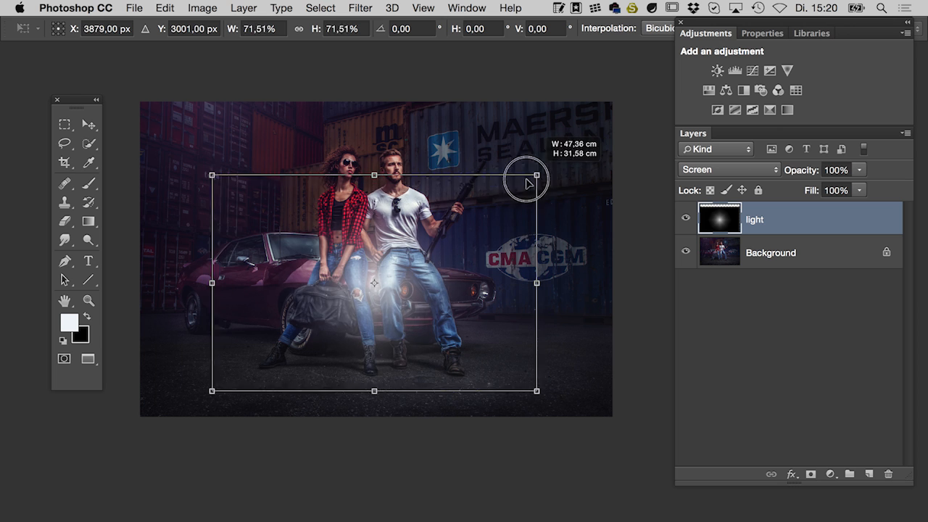
drag(537, 177, 515, 197)
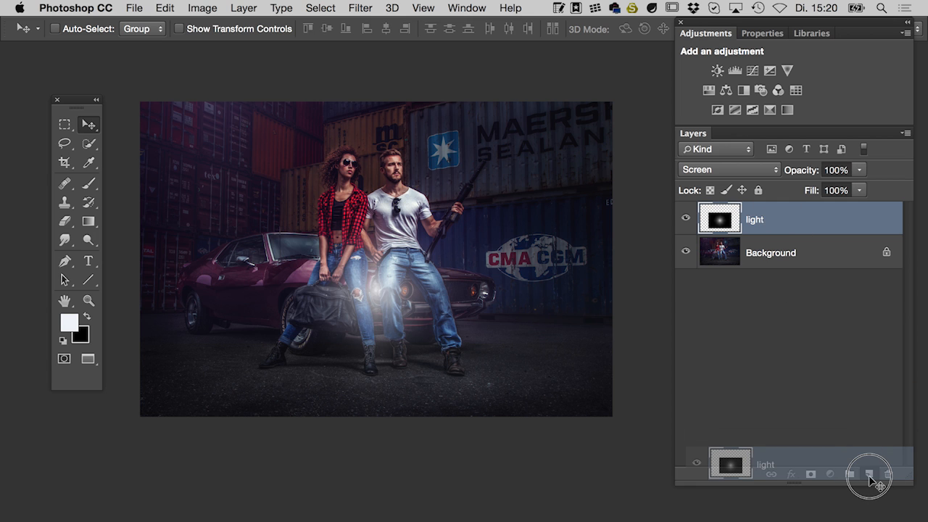
- Duplicate the light layer as 'light copy' for a second flare at the right headlight
click(869, 473)
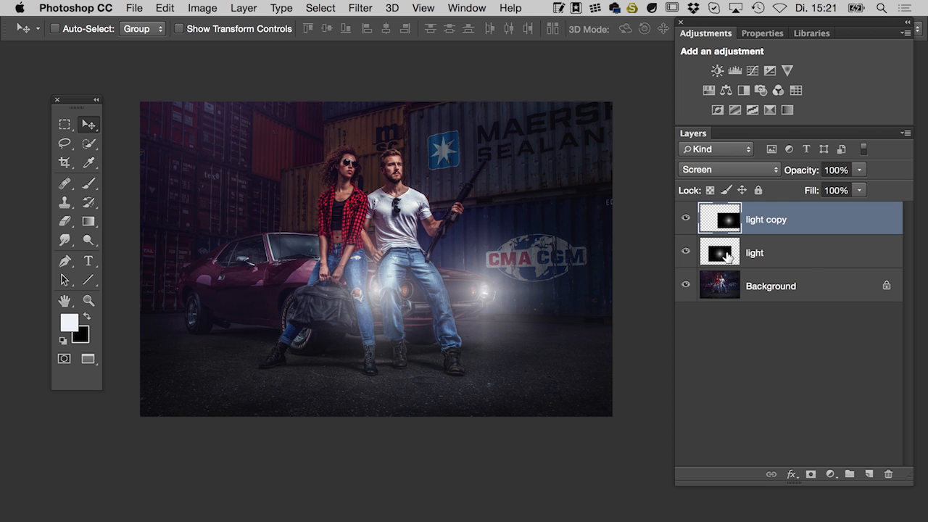
mouse_move(719, 252)
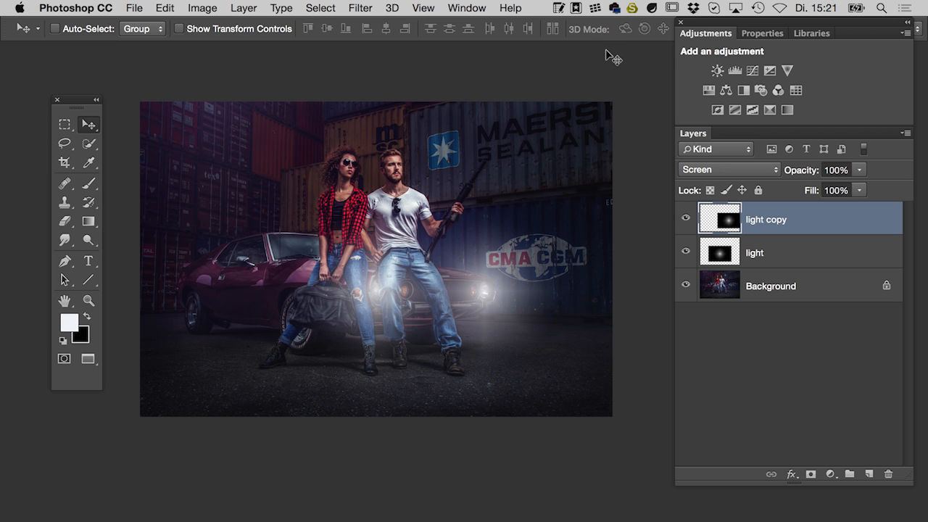
mouse_move(612, 58)
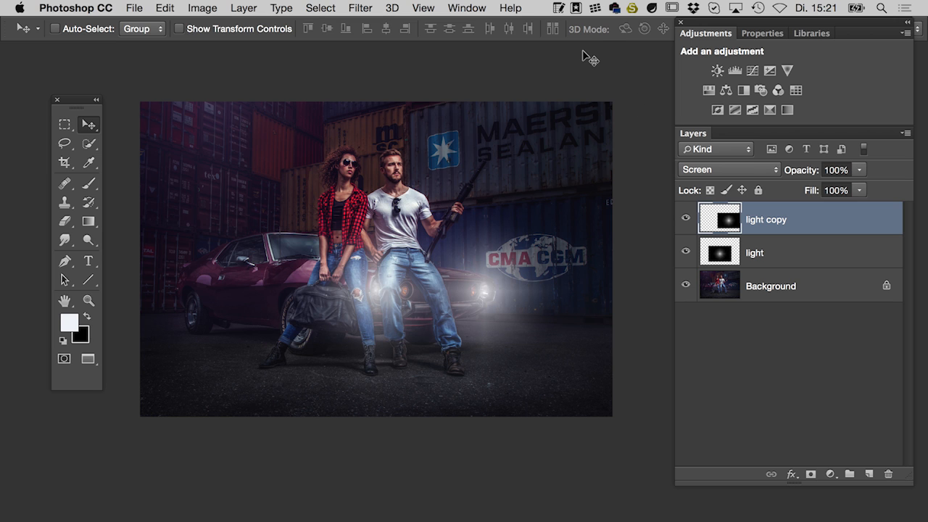